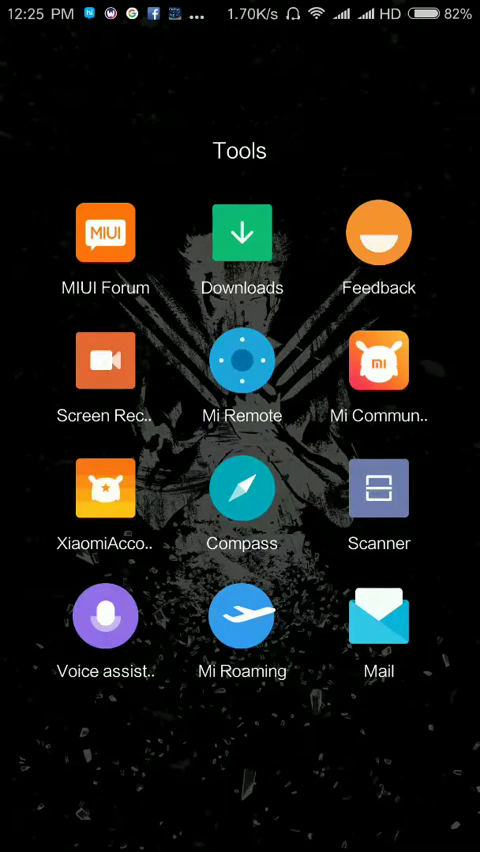
- Leave the Tools folder and enter Settings from the notification shade
{"action": "key", "text": "back"}
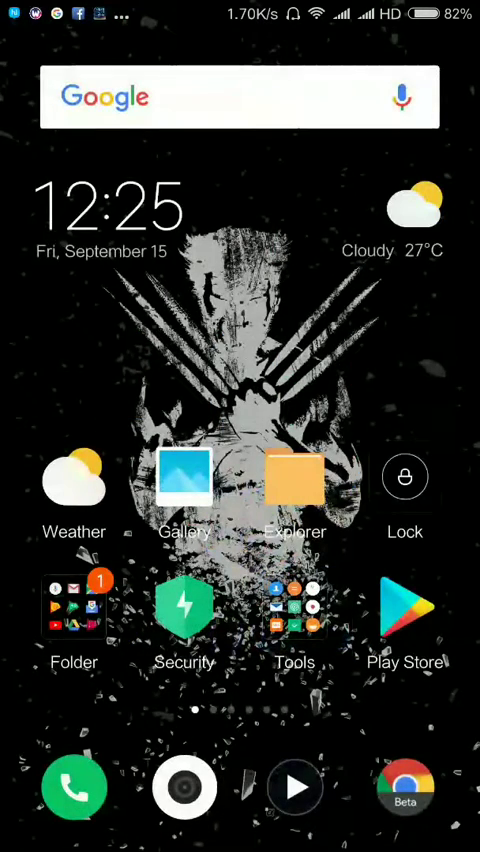
{"action": "scroll", "scroll_direction": "down", "scroll_amount": 3}
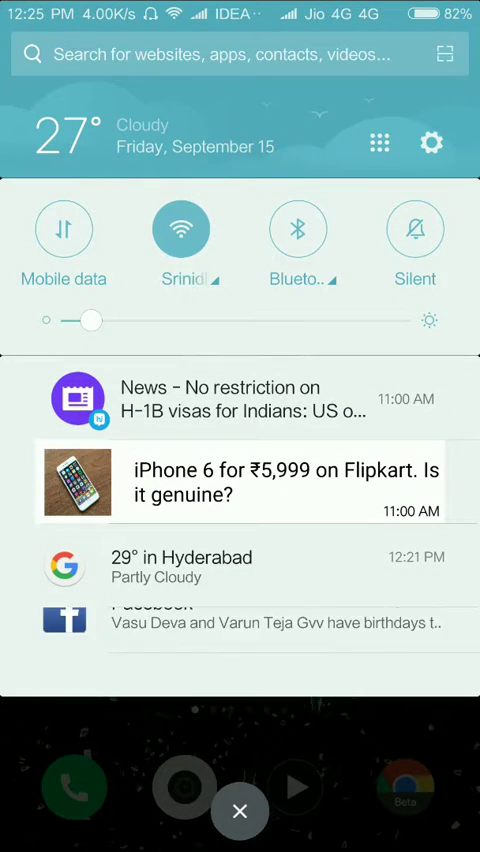
{"action": "left_click", "coordinate": [430, 142]}
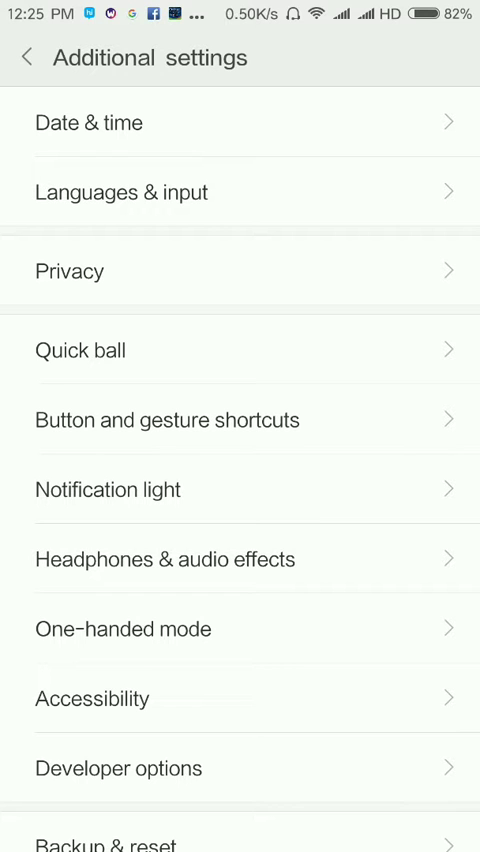
- Reach Developer options under Additional settings and scroll through its debugging and networking options
{"action": "scroll", "scroll_direction": "down", "scroll_amount": 3}
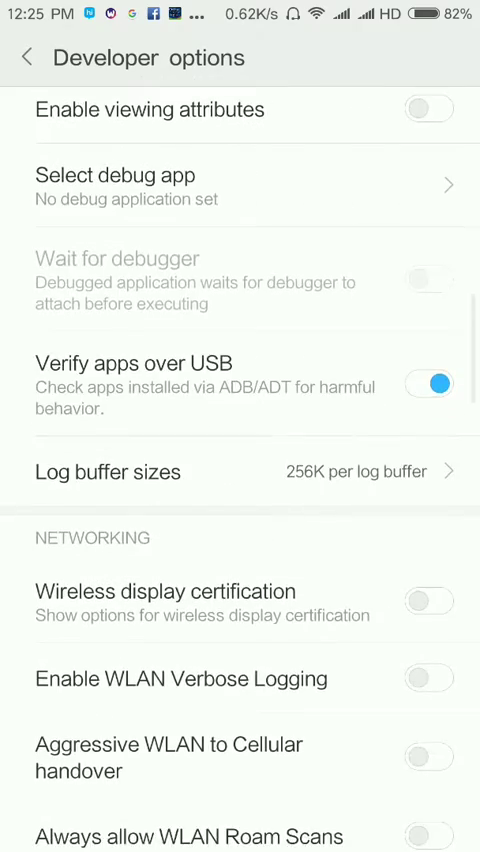
{"action": "scroll", "scroll_direction": "down", "scroll_amount": 3}
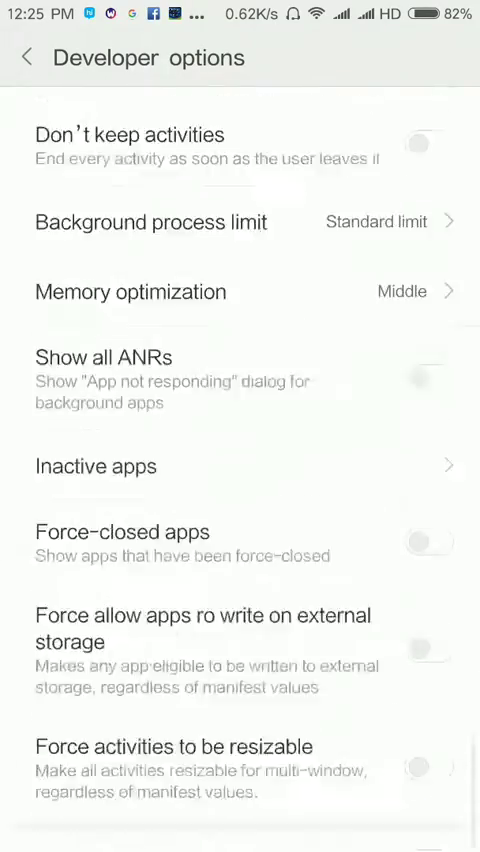
{"action": "scroll", "scroll_direction": "up", "scroll_amount": 3}
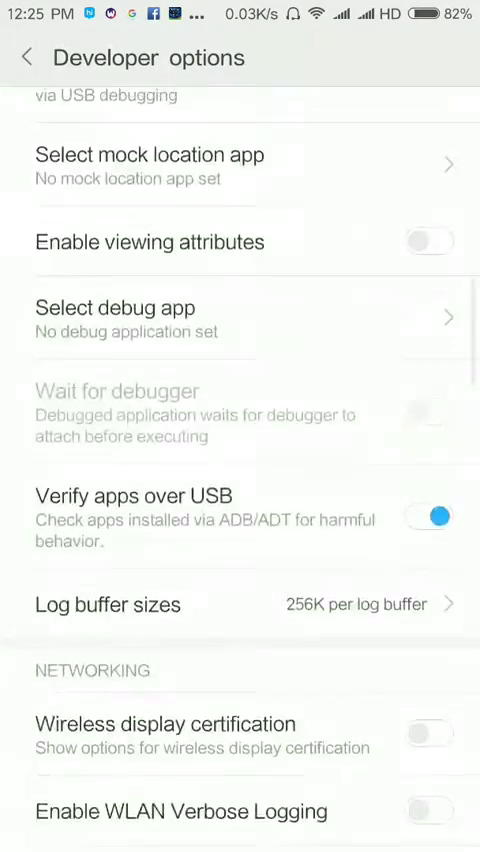
{"action": "scroll", "scroll_direction": "down", "scroll_amount": 3}
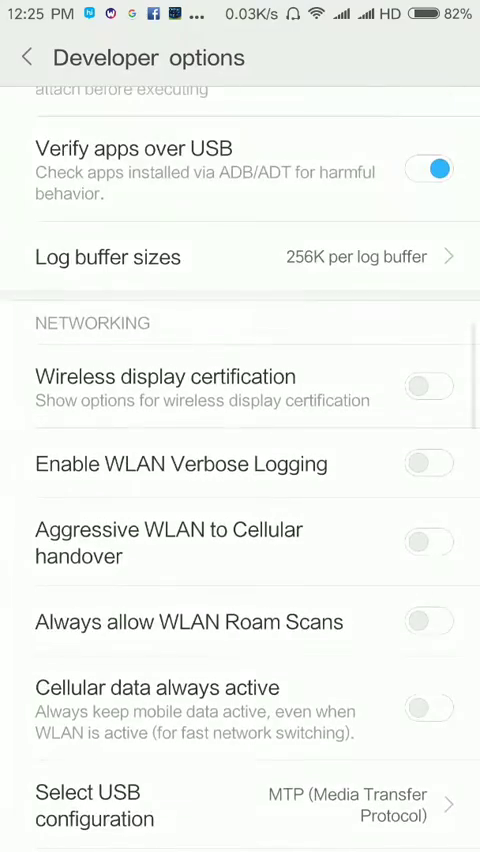
- Back out to Settings, glance at My device, and return to the main list
{"action": "left_click", "coordinate": [26, 56]}
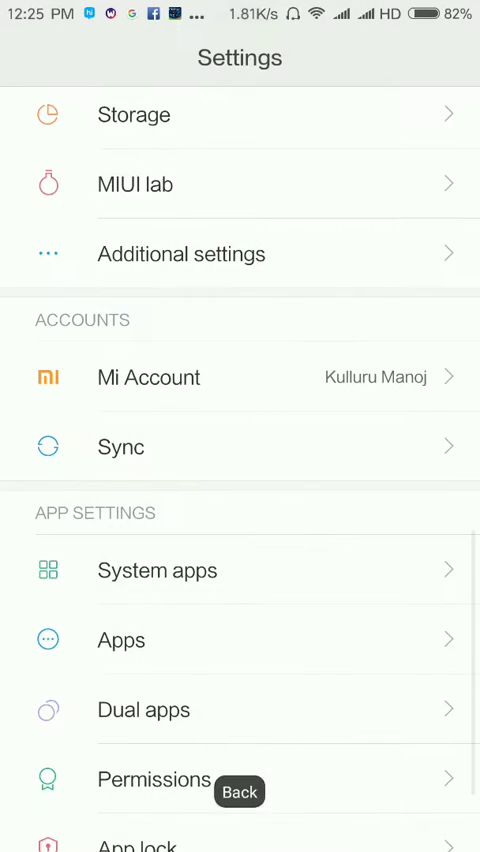
{"action": "scroll", "scroll_direction": "down", "scroll_amount": 3}
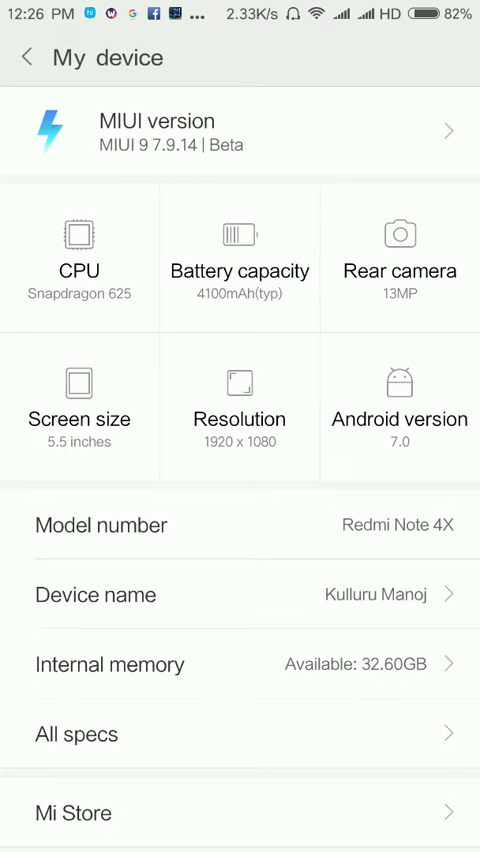
{"action": "left_click", "coordinate": [28, 56]}
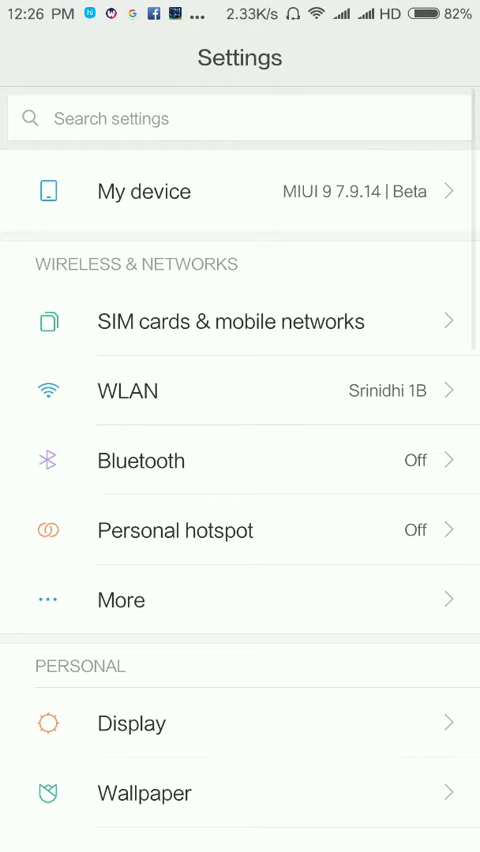
{"action": "scroll", "scroll_direction": "down", "scroll_amount": 3}
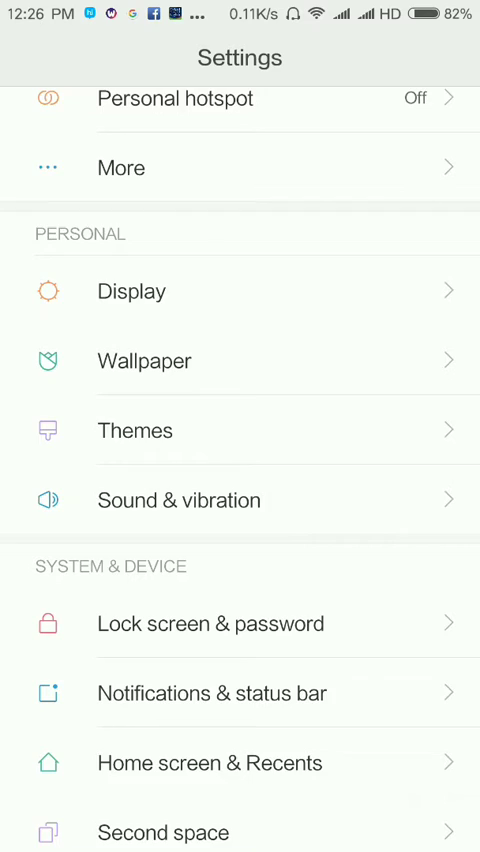
- Briefly check the More network page, then scroll down to Additional settings
{"action": "left_click", "coordinate": [120, 168]}
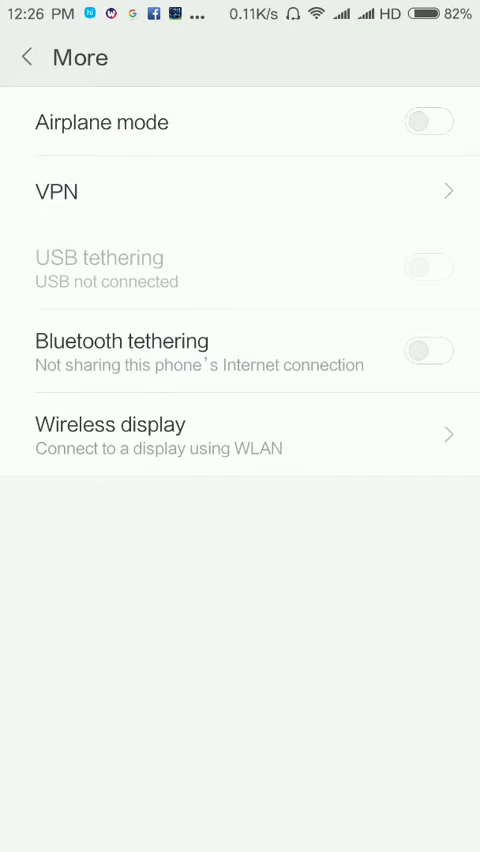
{"action": "left_click", "coordinate": [26, 56]}
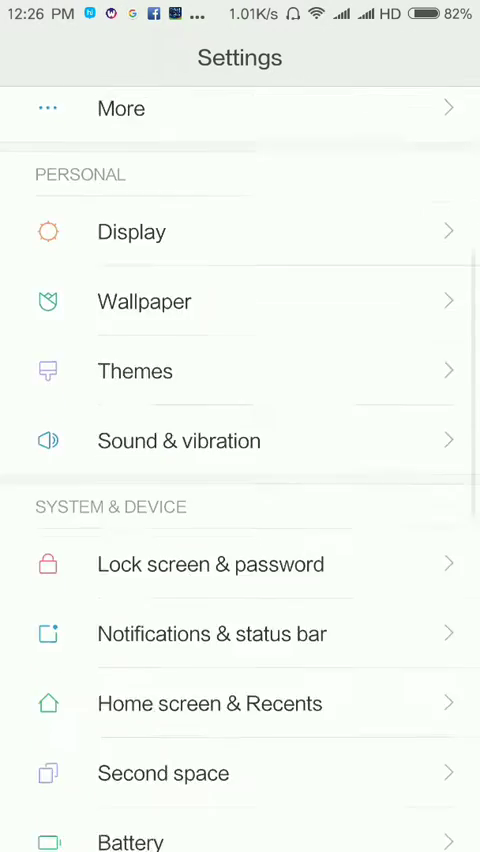
{"action": "scroll", "scroll_direction": "down", "scroll_amount": 3}
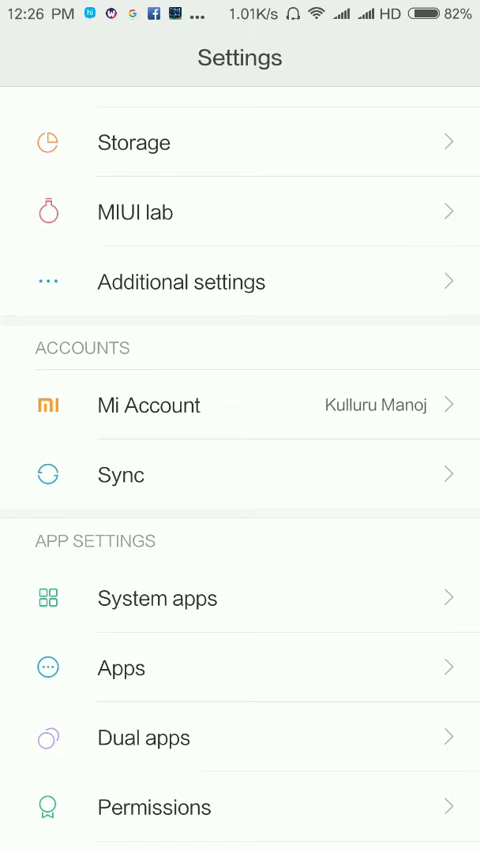
- Reach Mi Unlock status via Additional settings > Developer options, showing 'This device is unlocked'
{"action": "left_click", "coordinate": [180, 280]}
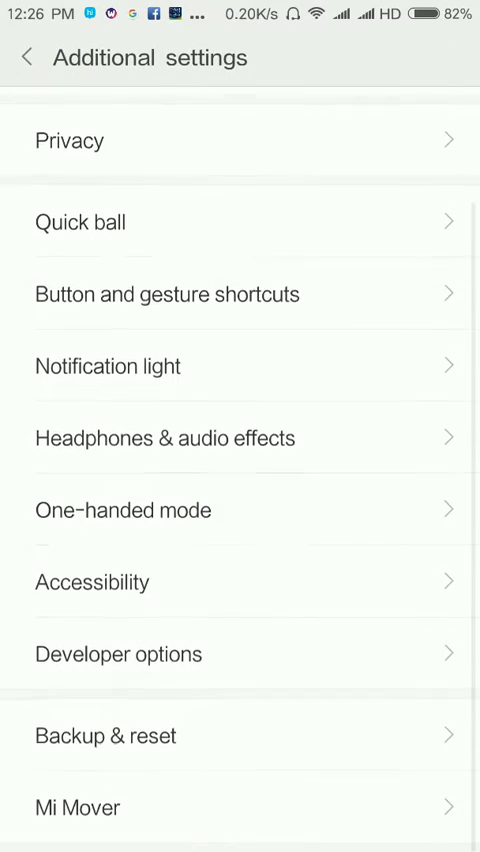
{"action": "left_click", "coordinate": [116, 654]}
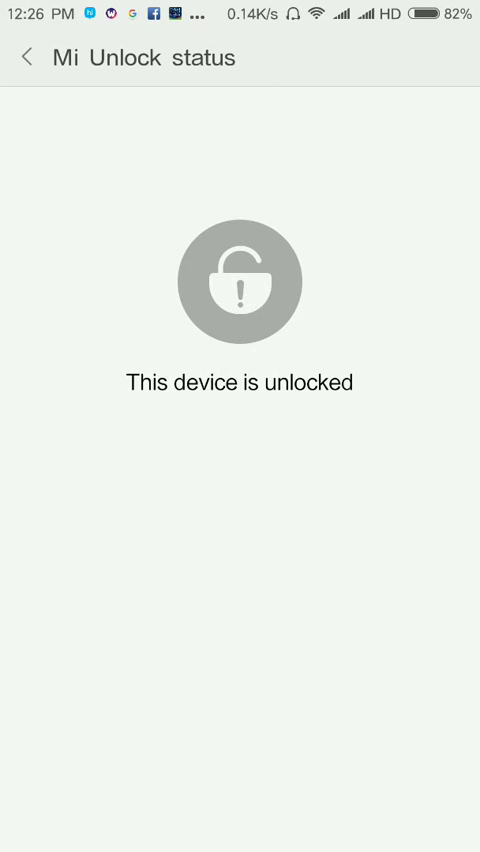
- Read through the '[Solved]Current account is not bound to this device' thread's account-linking steps
{"action": "left_click", "coordinate": [24, 56]}
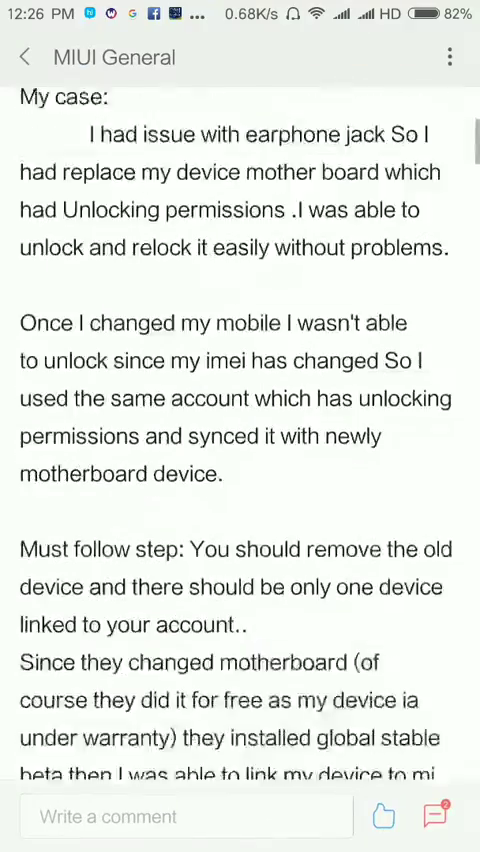
{"action": "scroll", "scroll_direction": "down", "scroll_amount": 3}
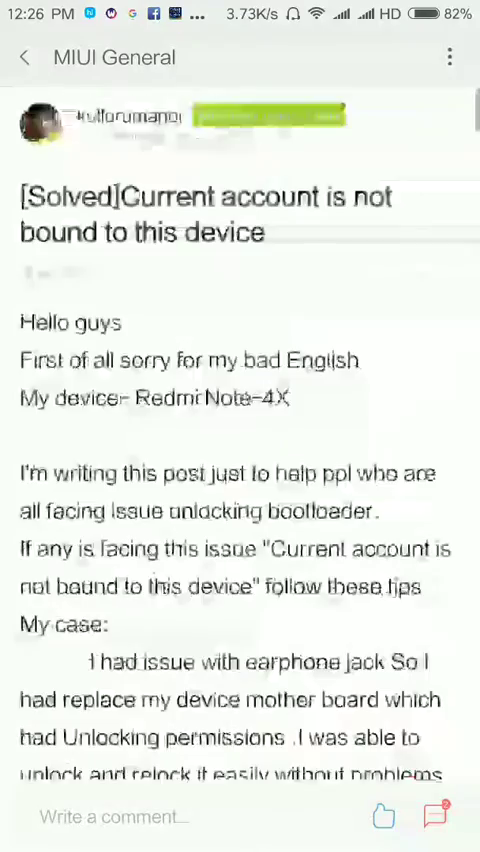
{"action": "scroll", "scroll_direction": "up", "scroll_amount": 3}
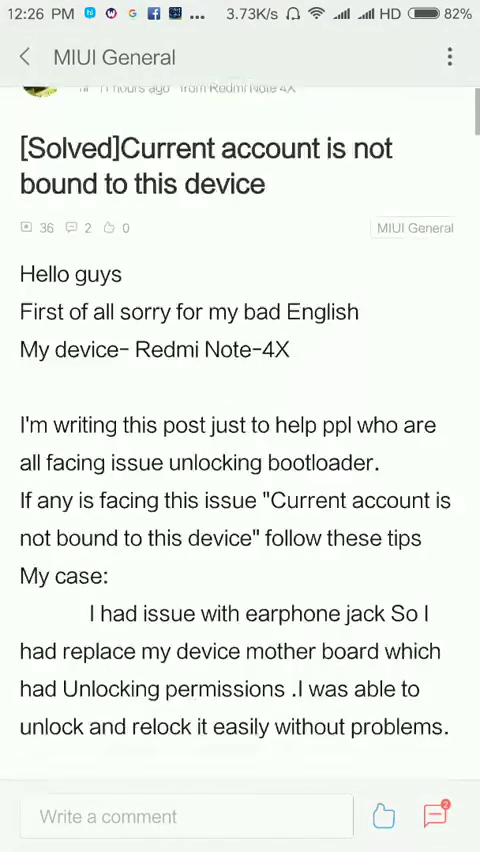
{"action": "scroll", "scroll_direction": "down", "scroll_amount": 3}
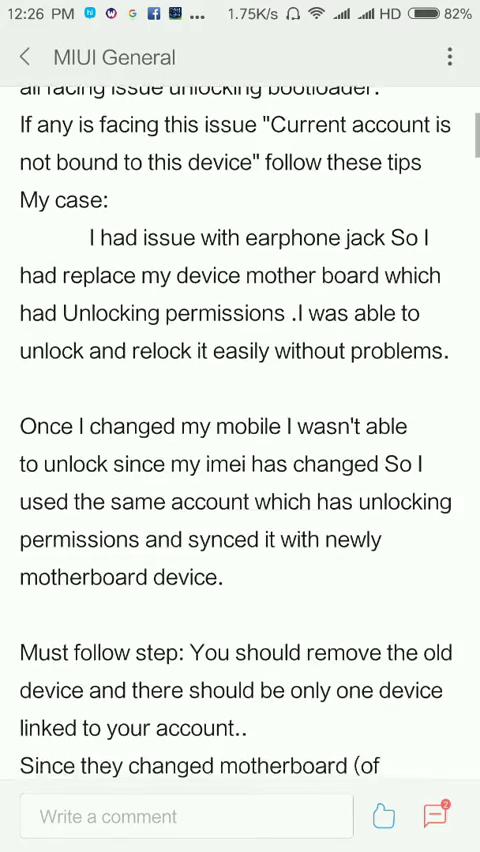
{"action": "scroll", "scroll_direction": "down", "scroll_amount": 3}
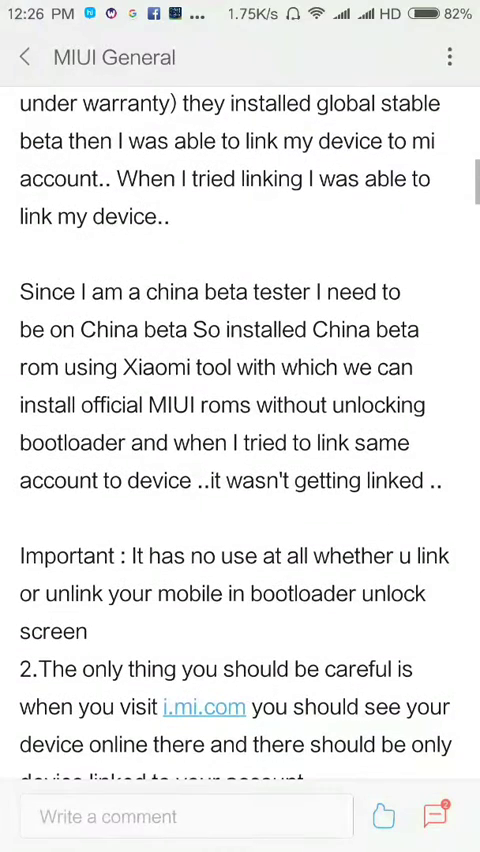